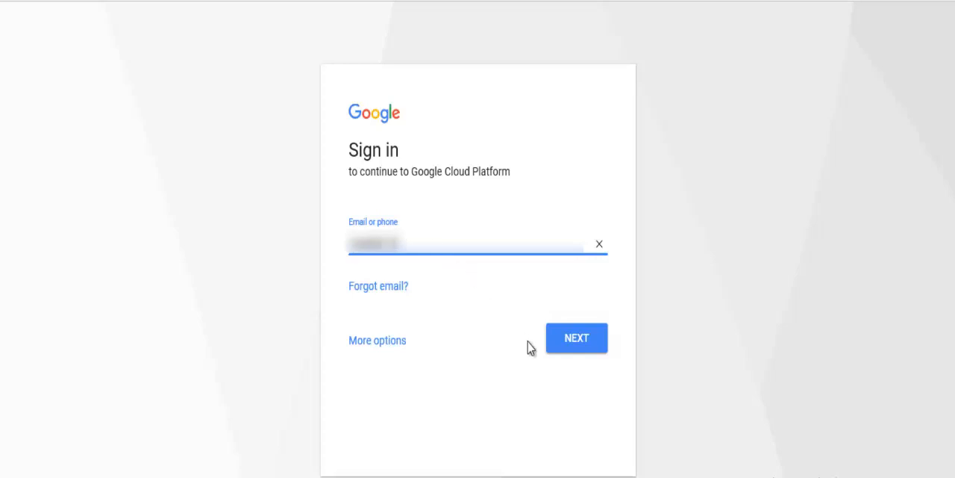
- Proceed past the email, enter the account password and sign in to reach the credentials page
click(576, 337)
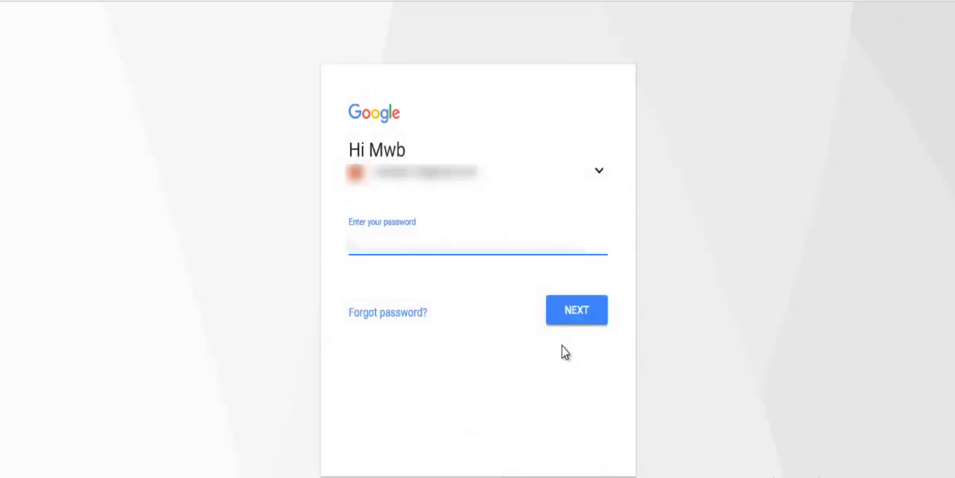
text(password)
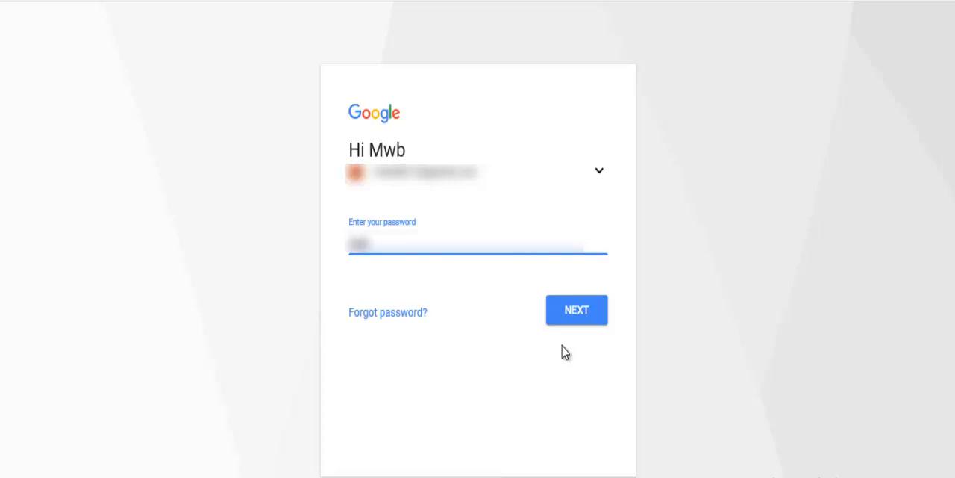
text(password)
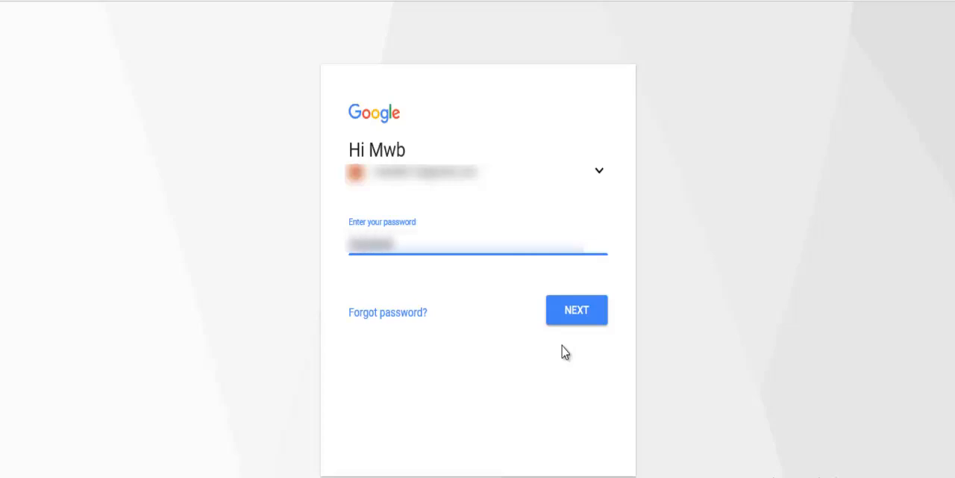
text(password)
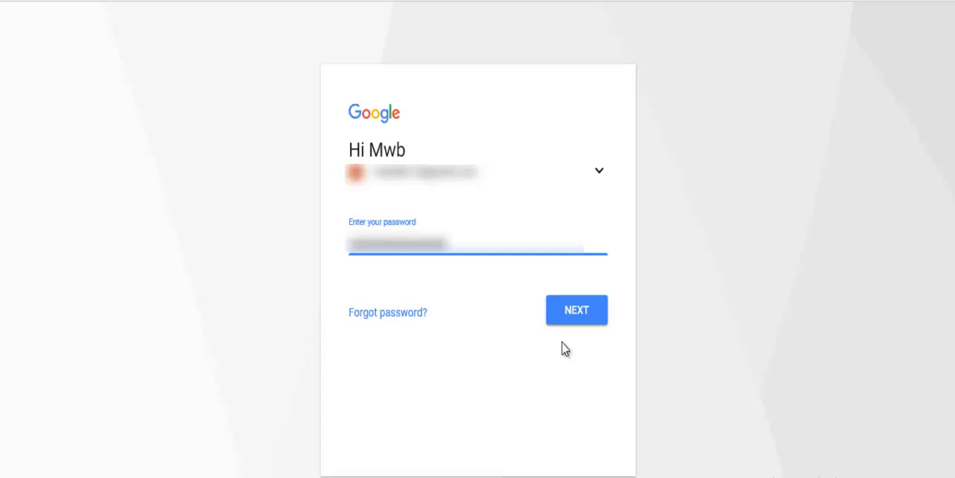
click(576, 309)
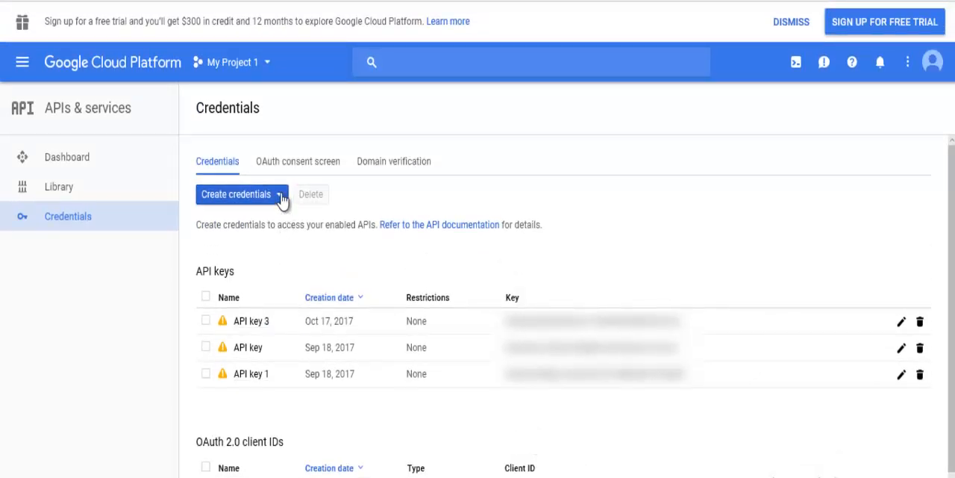
click(236, 194)
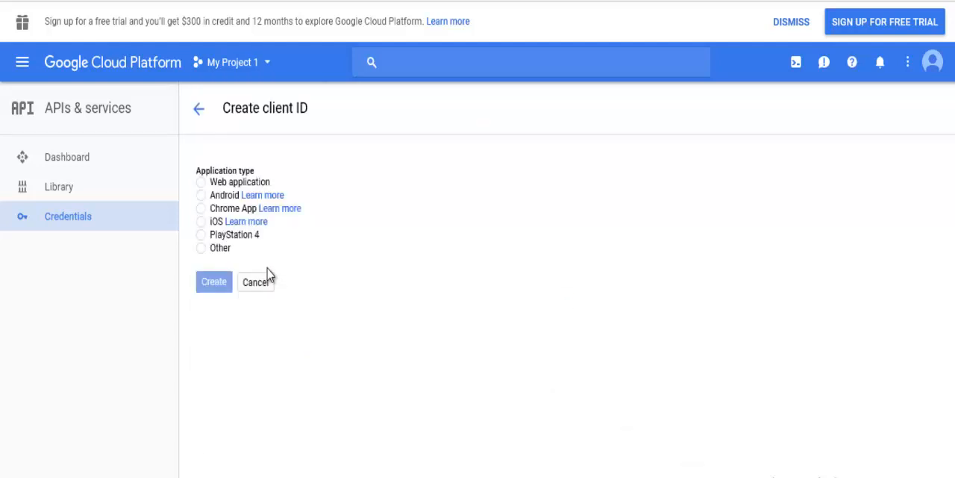
mouse_move(203, 186)
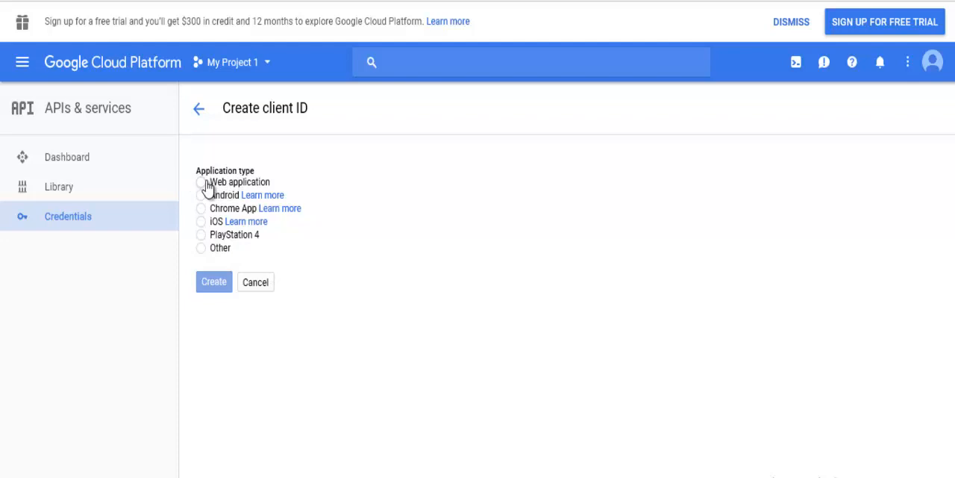
click(200, 182)
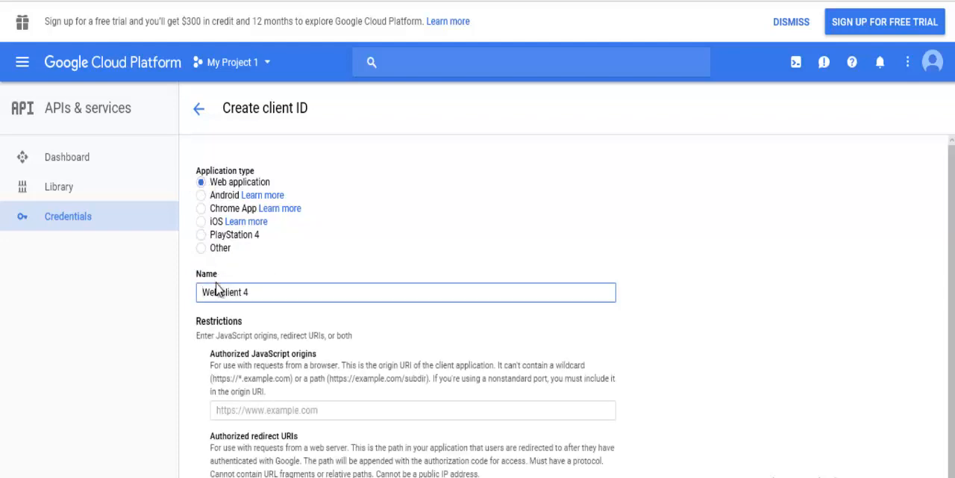
text(test)
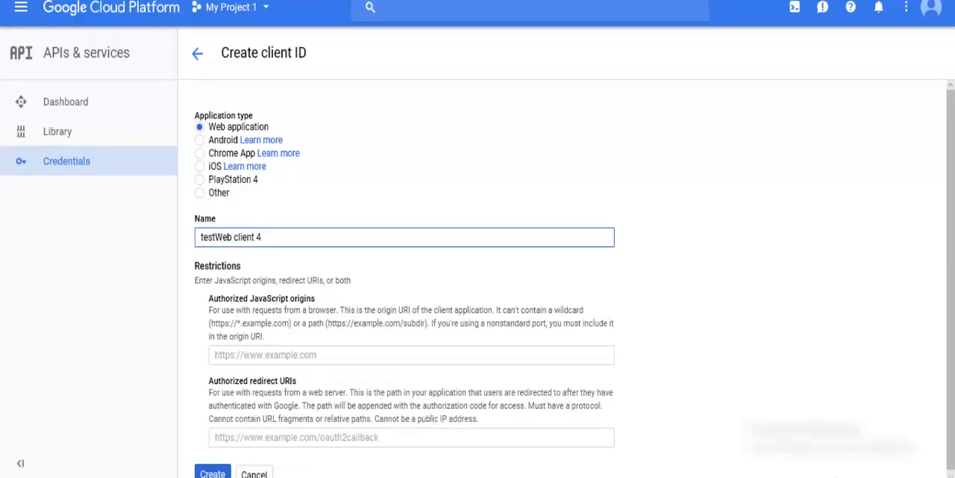
scroll(down, 3)
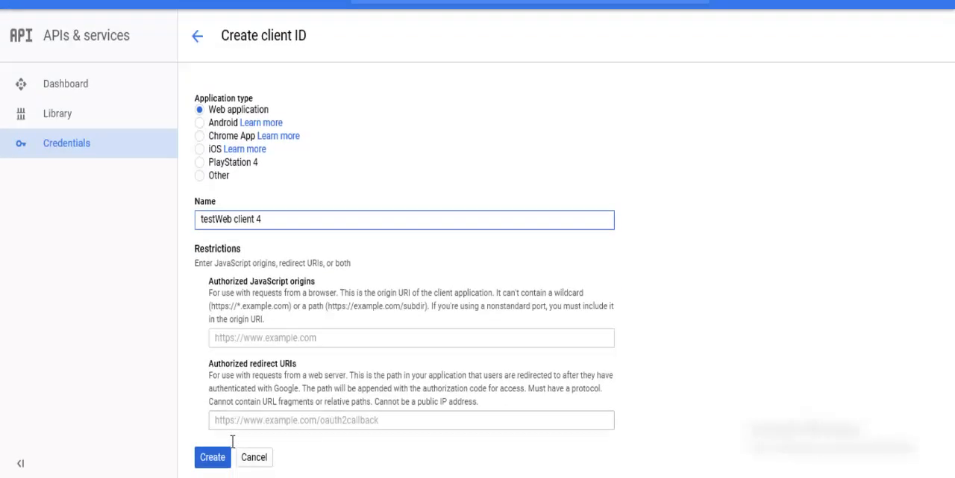
text(https://www.abc.com/wp-admin/admin.php?page=backupand-restore-gd)
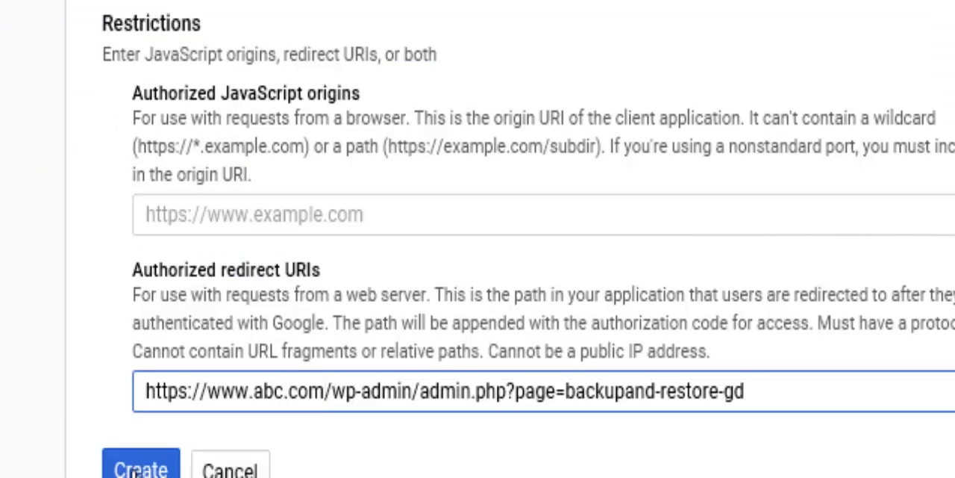
click(144, 475)
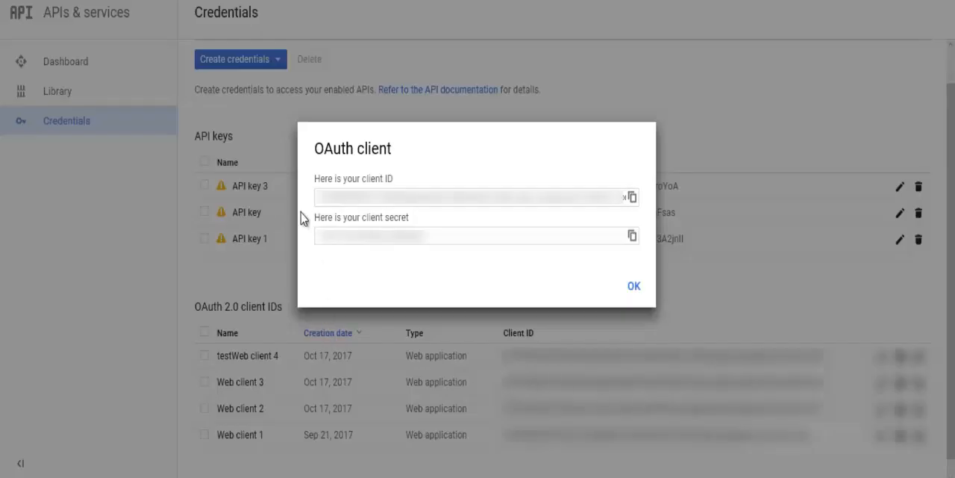
mouse_move(477, 249)
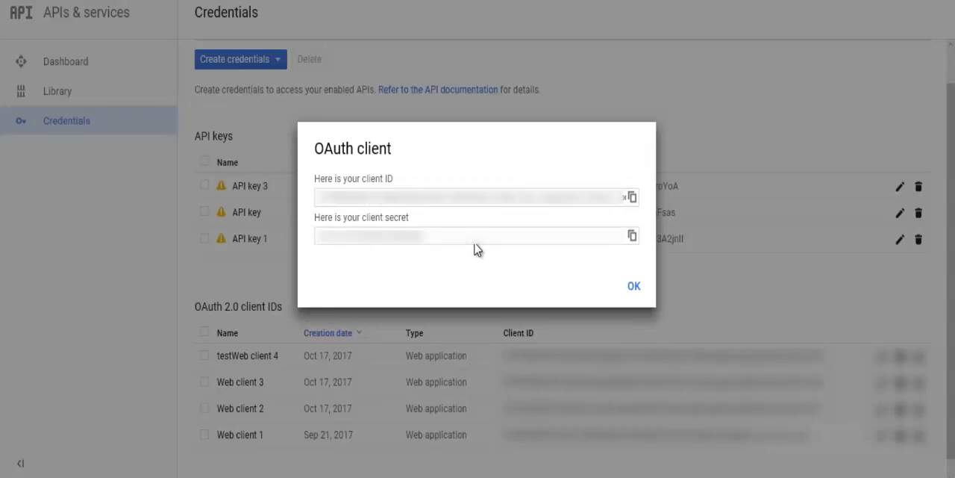
mouse_move(633, 289)
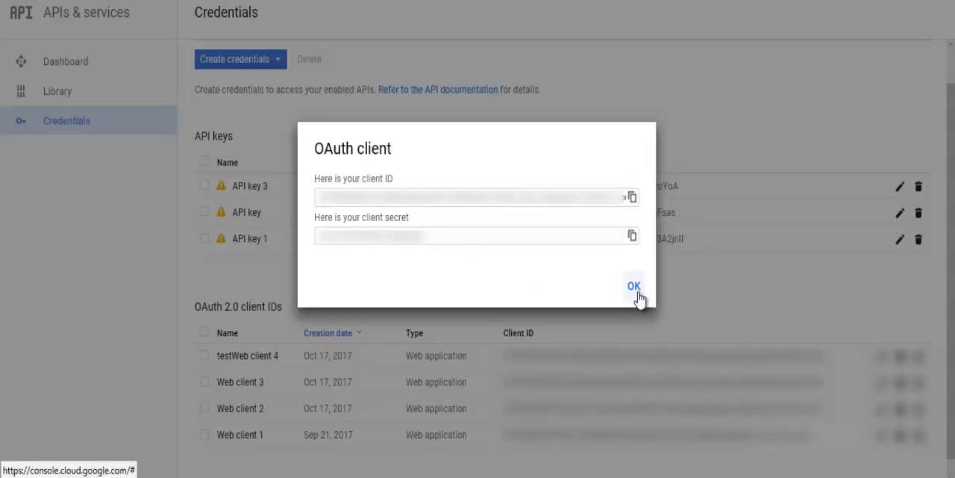
- Note the new client ID and secret and dismiss the confirmation dialog
click(633, 285)
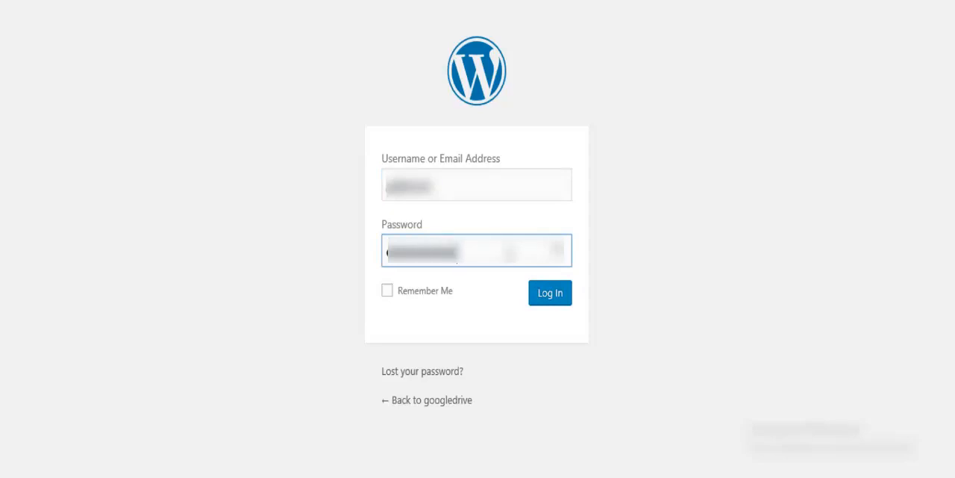
- Log in to WordPress admin and save the Drive Client id and secret in Backup And Restore settings
click(549, 292)
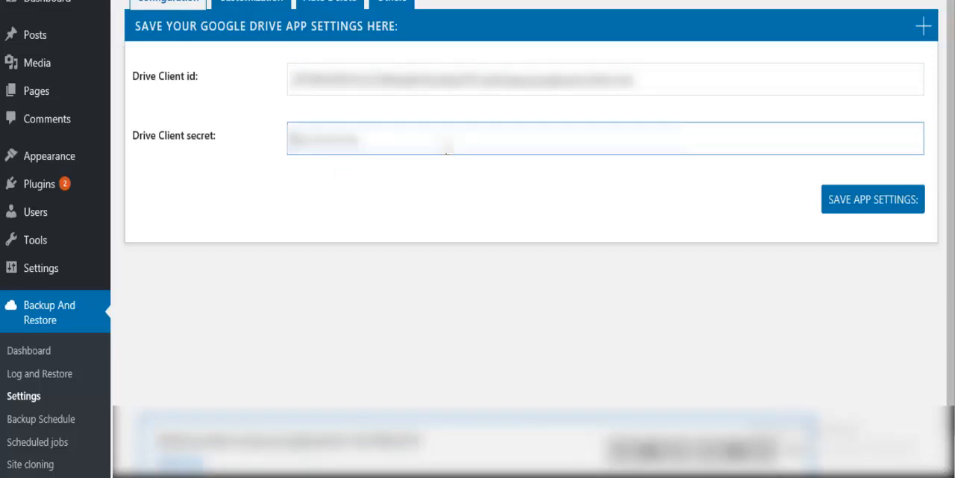
click(873, 200)
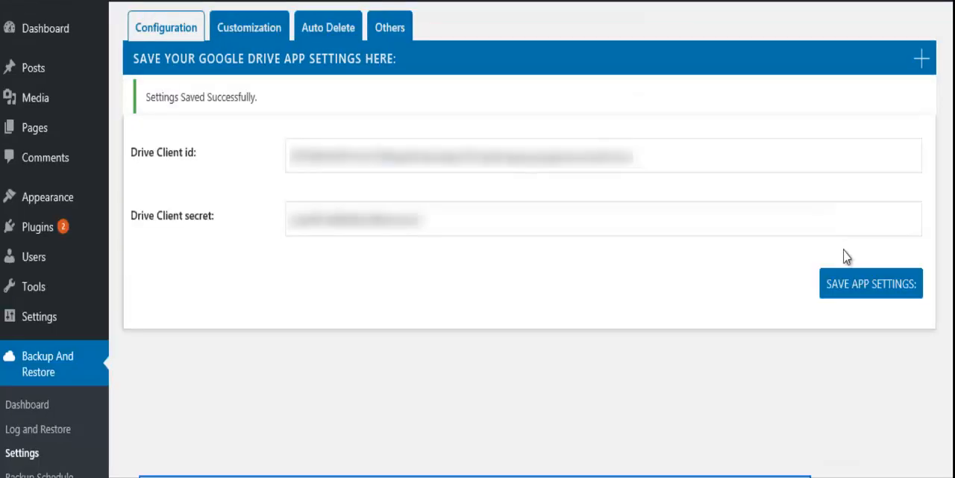
mouse_move(267, 105)
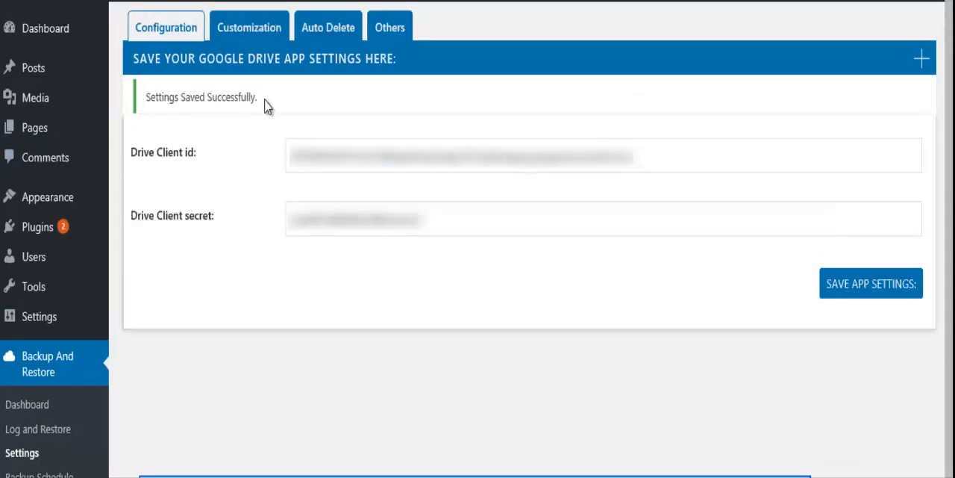